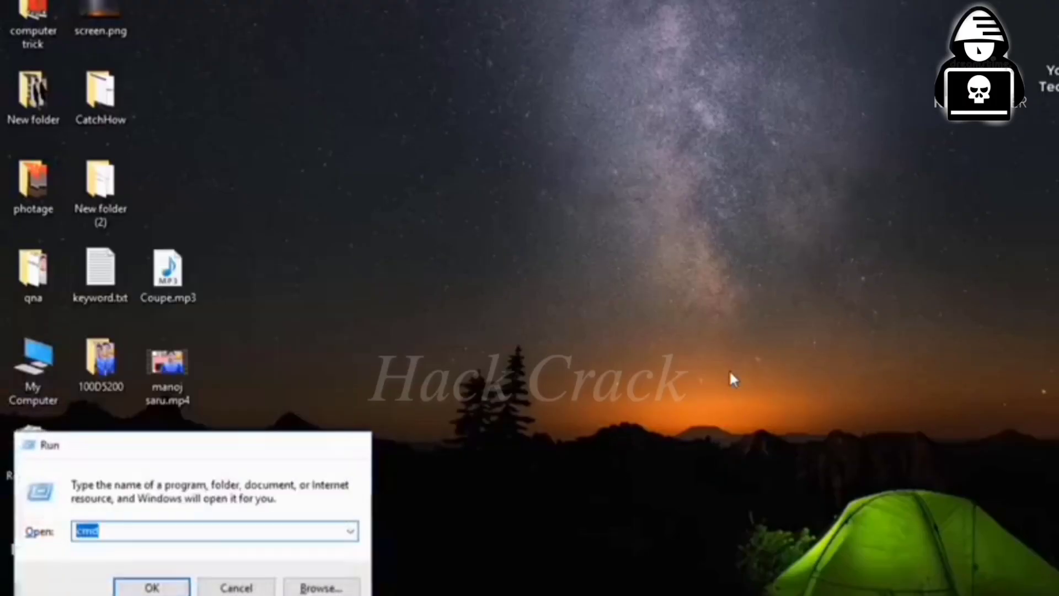
# Launch cmd from the Run dialog and enter 'netsh wlan show profile' at the prompt
pyautogui.click(151, 587)
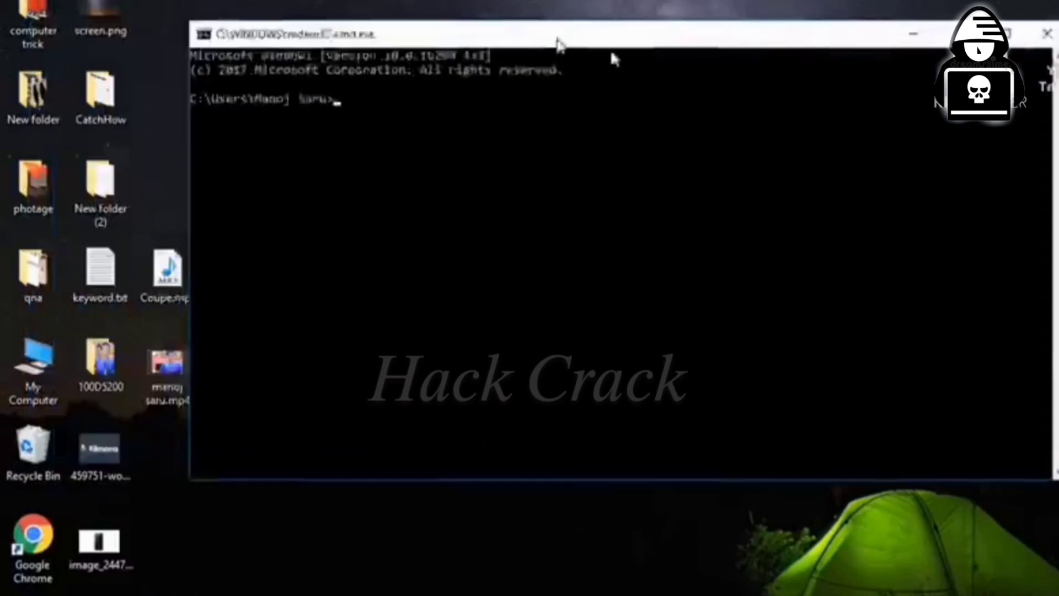
pyautogui.write('net')
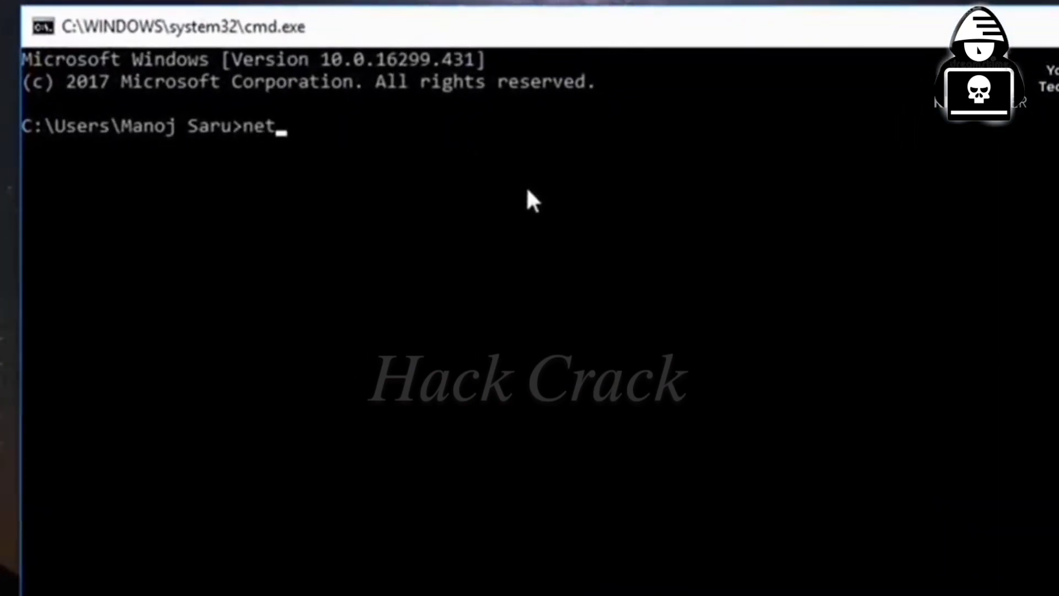
pyautogui.write('sh')
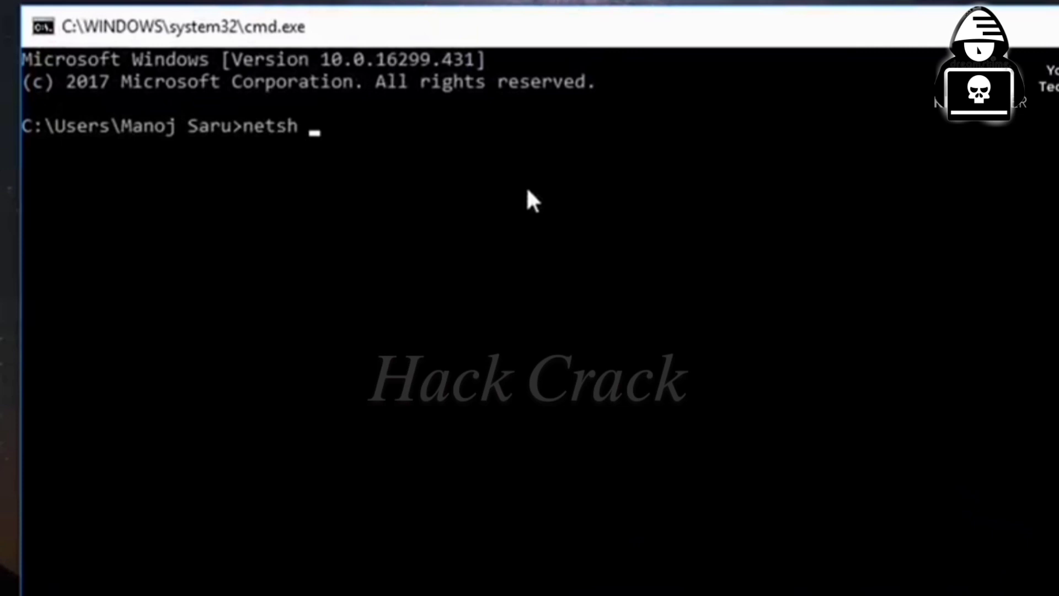
pyautogui.write('wla')
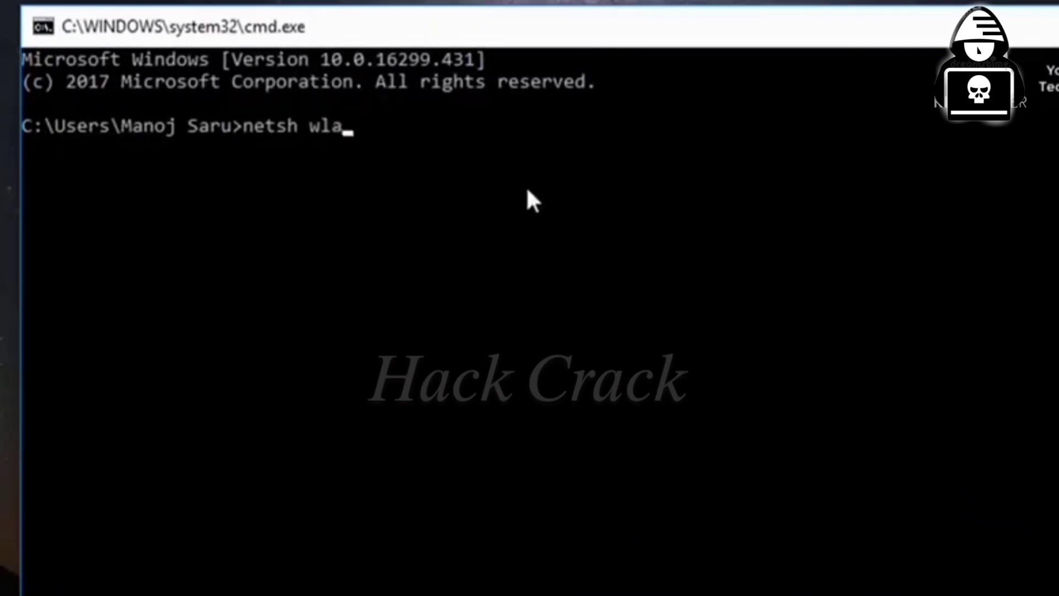
pyautogui.write('n sho')
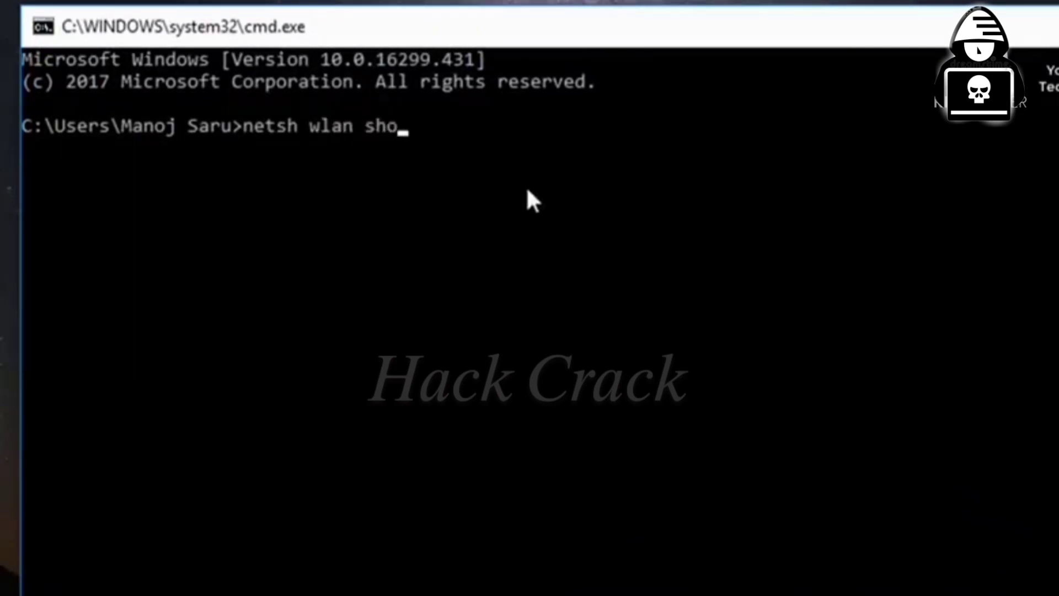
pyautogui.write('w proi')
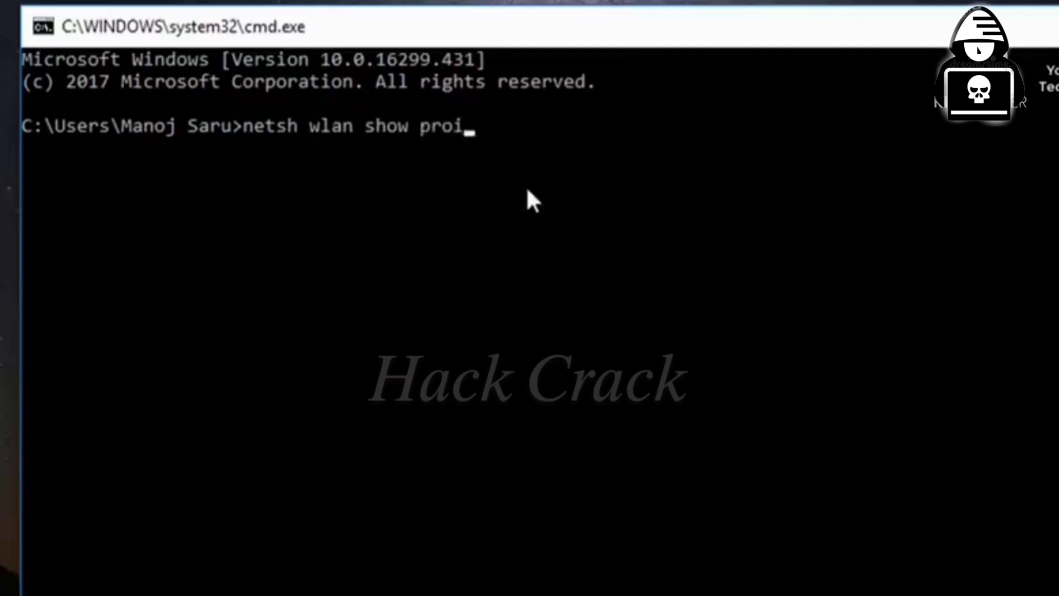
pyautogui.write('file')
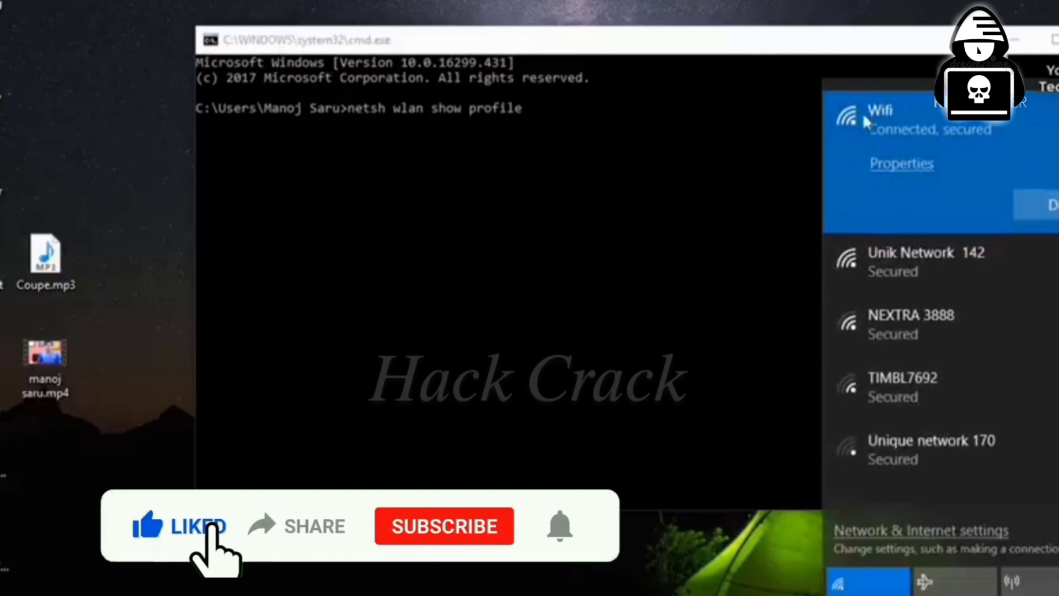
pyautogui.moveTo(314, 554)
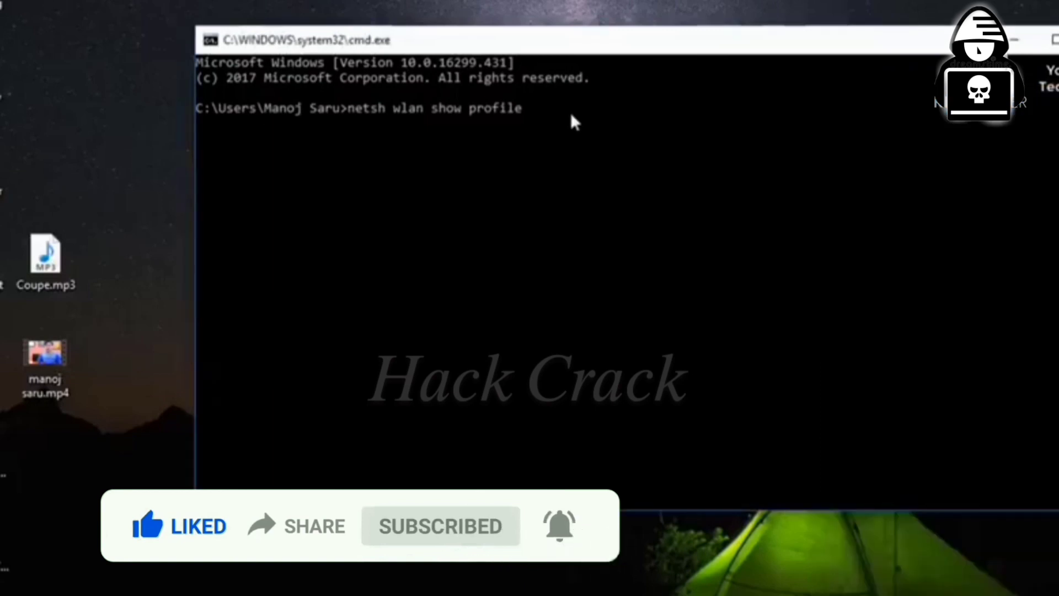
# Run the query for profile 'Wifi' with key=clear to reveal the password
pyautogui.write('Wi')
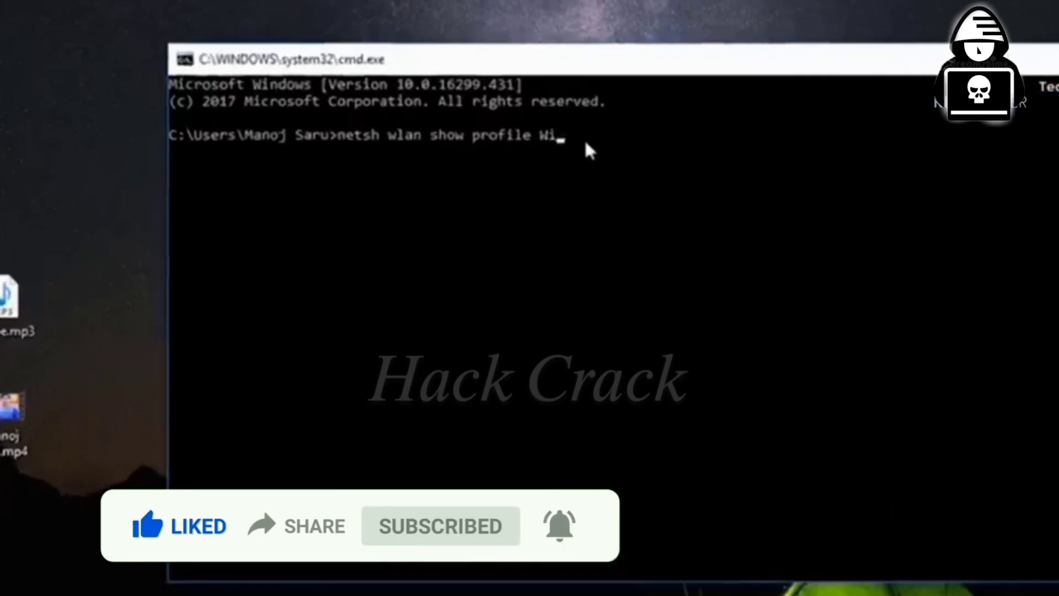
pyautogui.write('fi')
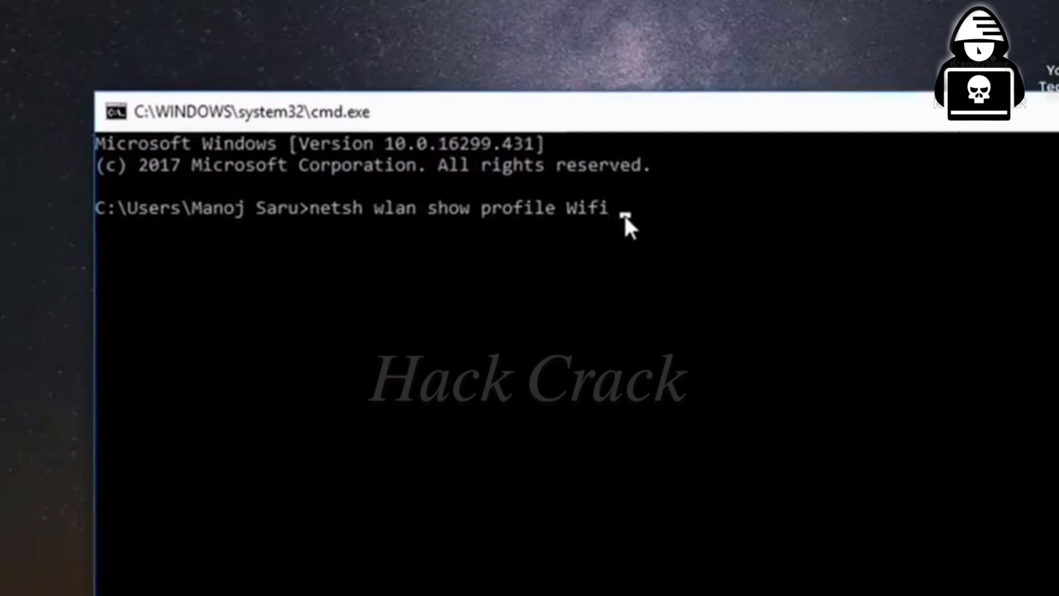
pyautogui.write('key')
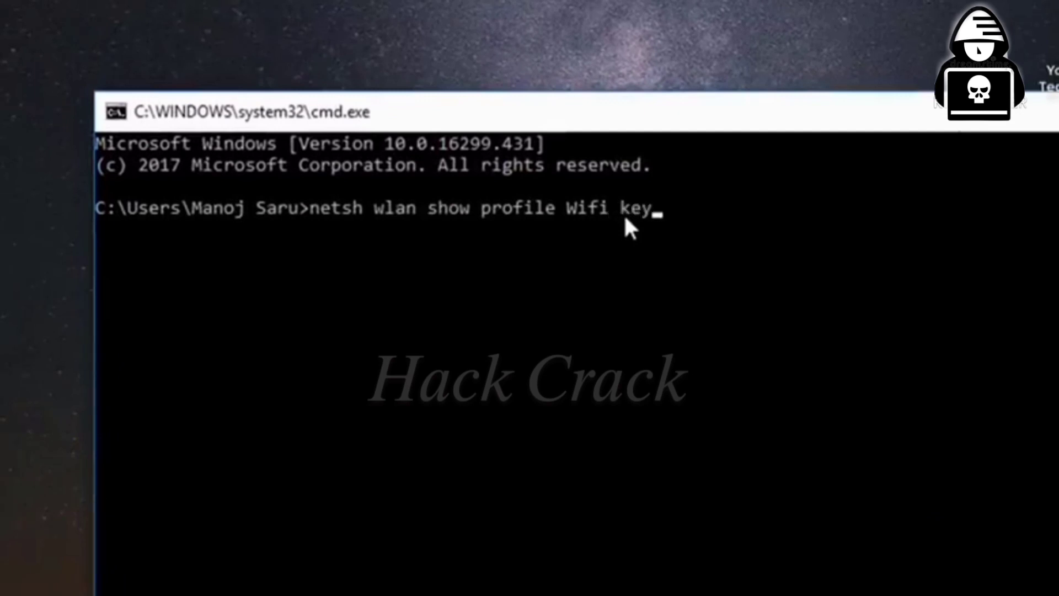
pyautogui.write('=clear')
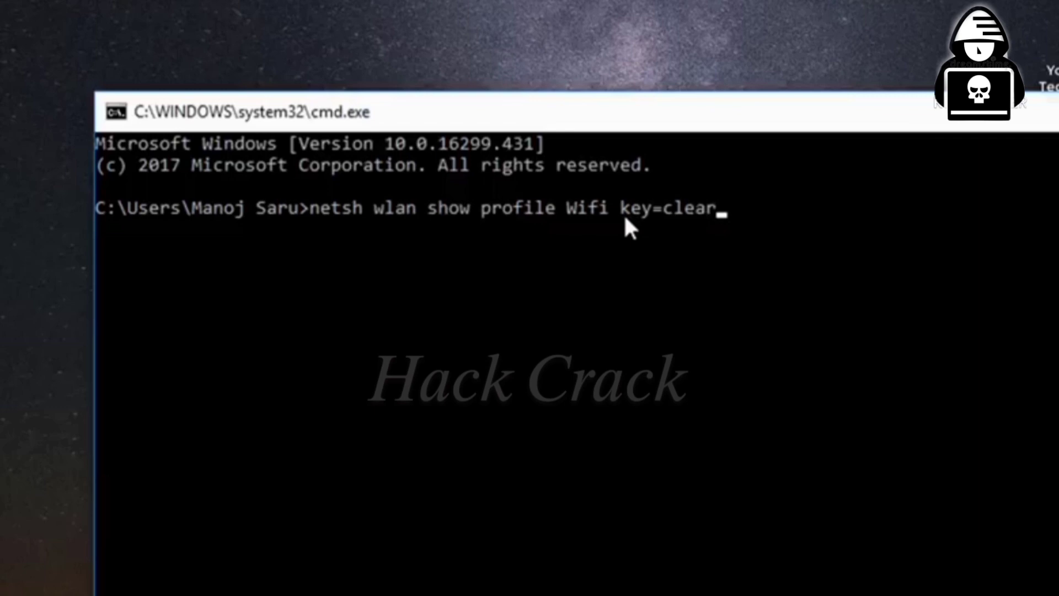
pyautogui.press('Return')
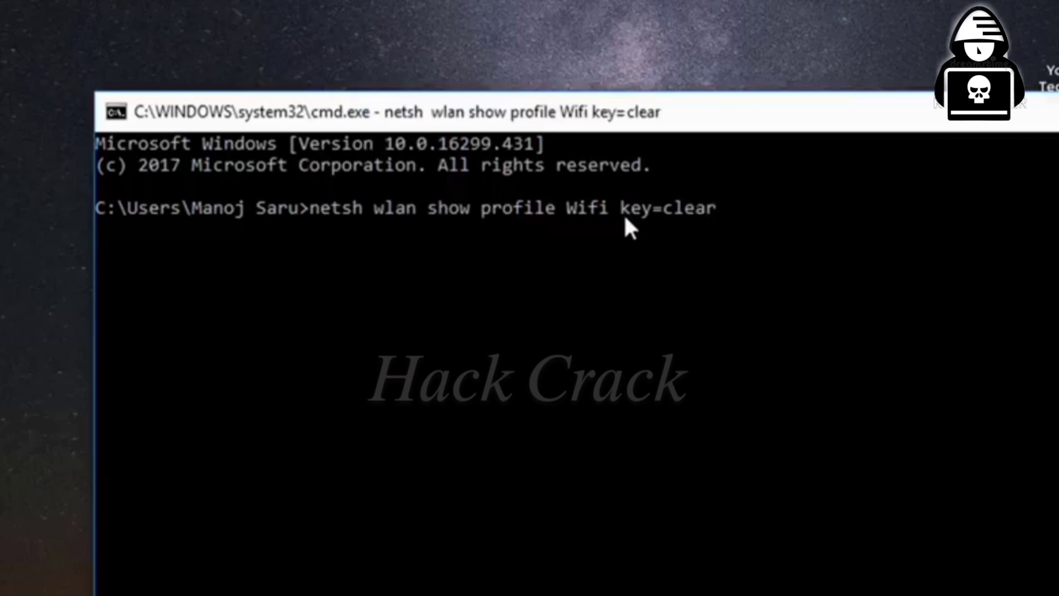
pyautogui.press('Return')
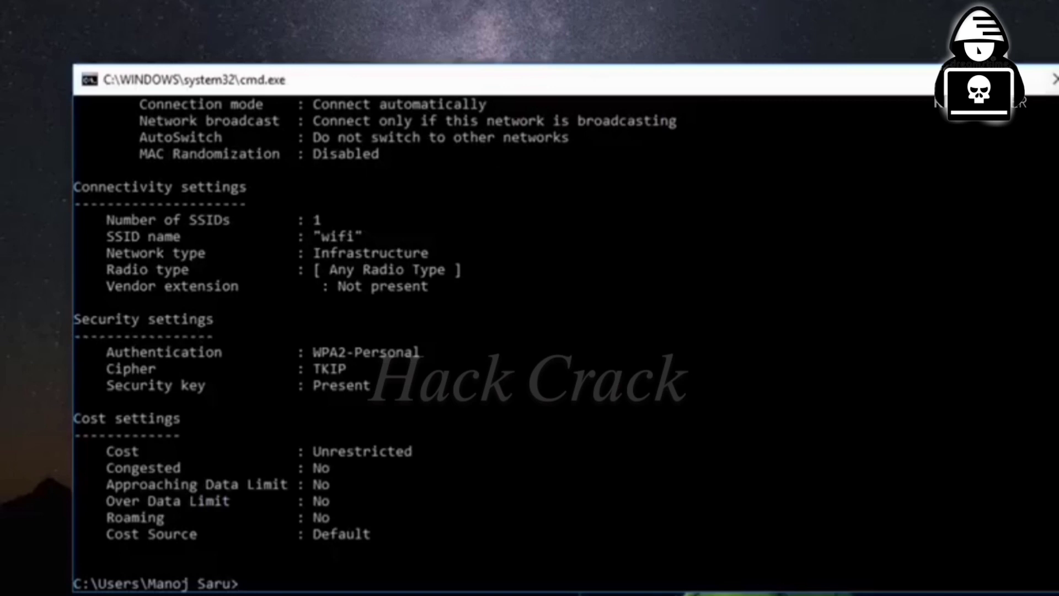
# Scroll the output to the Security settings showing the Key Content line
pyautogui.scroll(3)
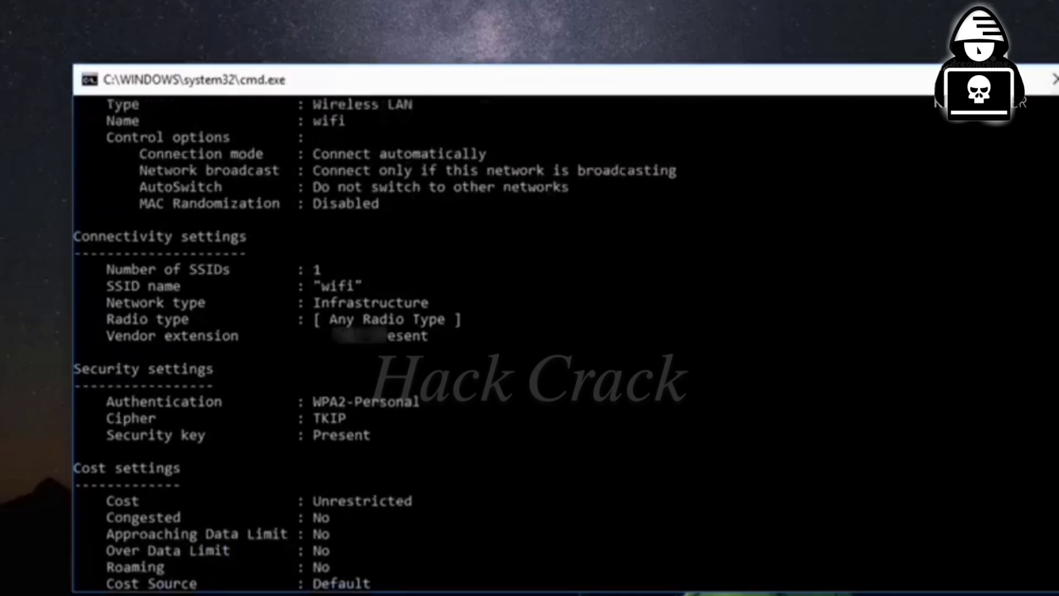
pyautogui.scroll(-3)
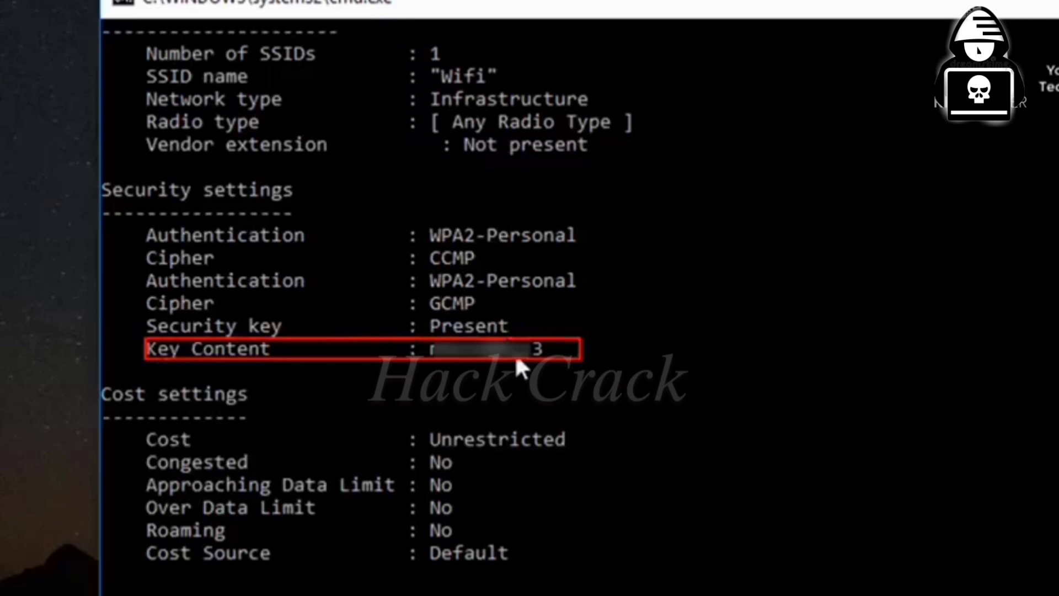
pyautogui.moveTo(458, 369)
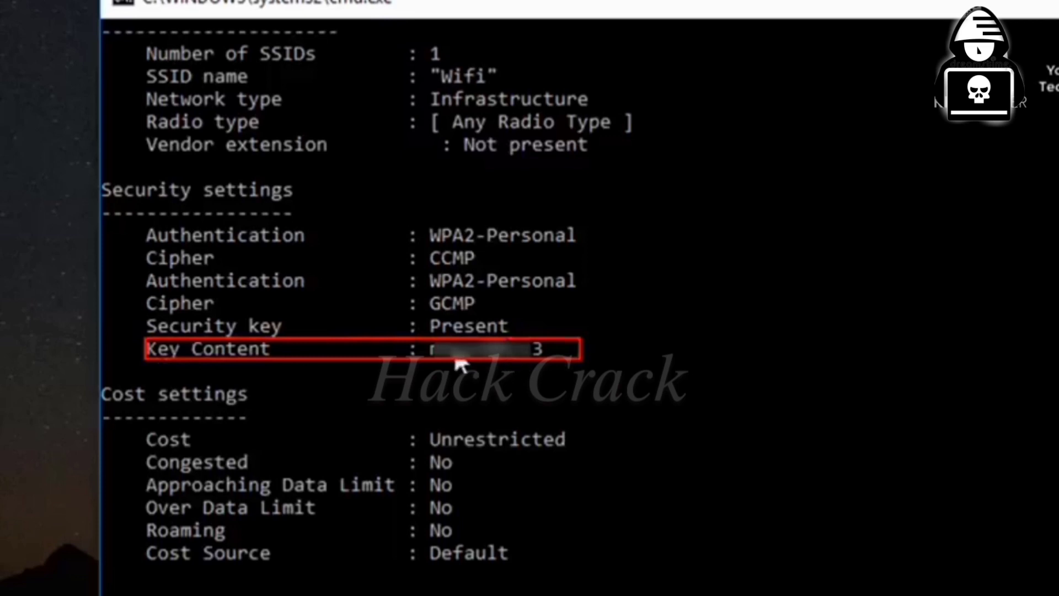